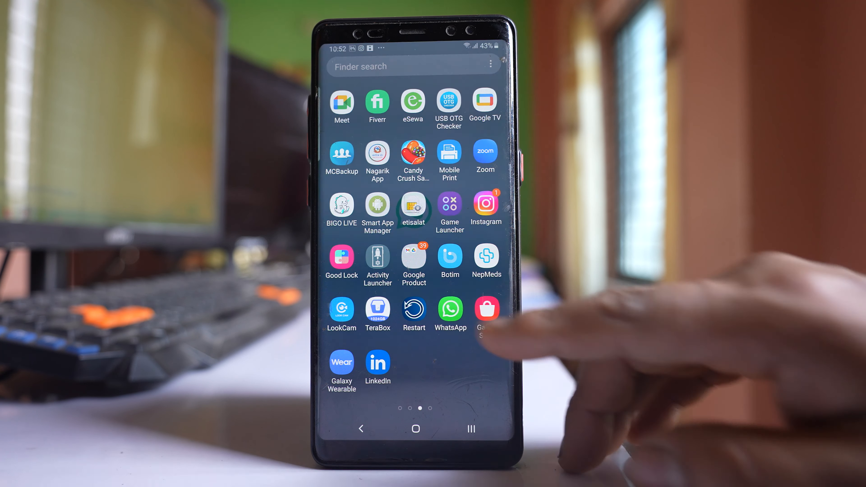
Launch WhatsApp from the app drawer to reach the chats list
left_click(450, 310)
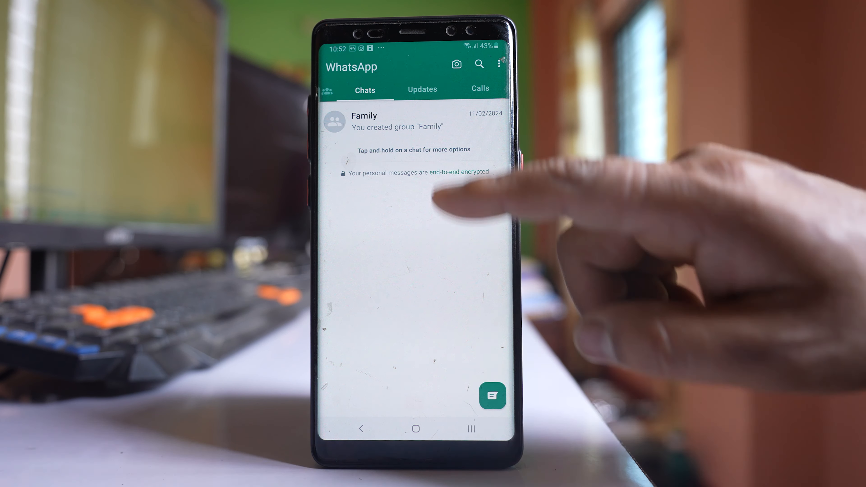
mouse_move(453, 199)
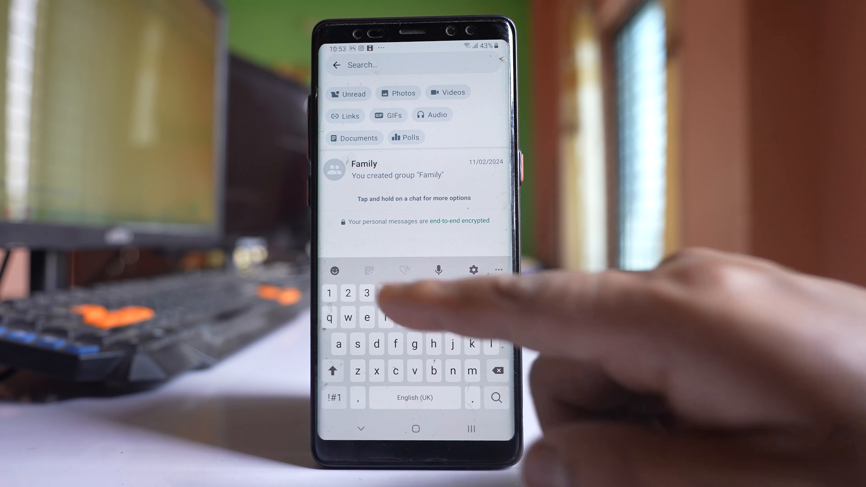
Search the secret code to reveal the Locked chats folder with Kundan's chat
left_click(334, 270)
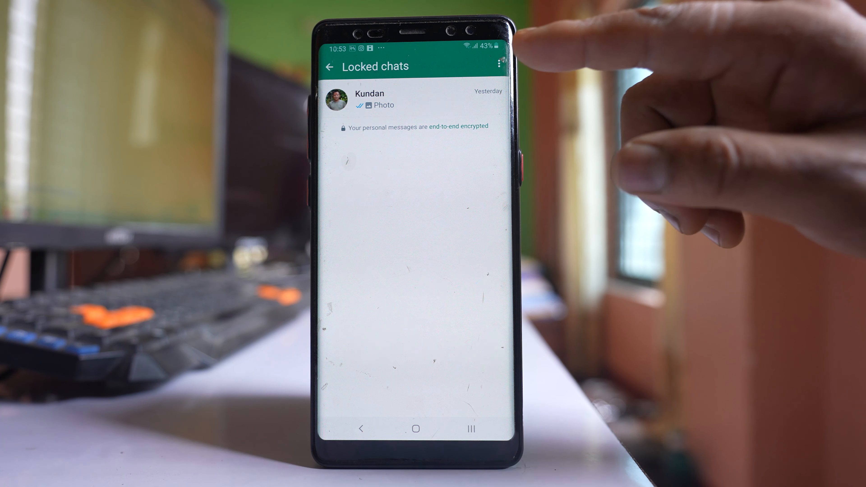
In Chat lock settings, turn off the secret code and acknowledge the confirmation notice
left_click(496, 60)
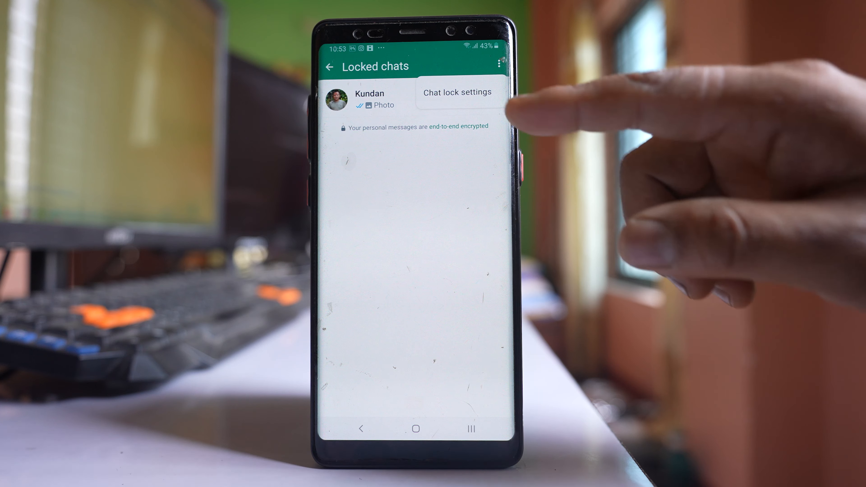
left_click(458, 92)
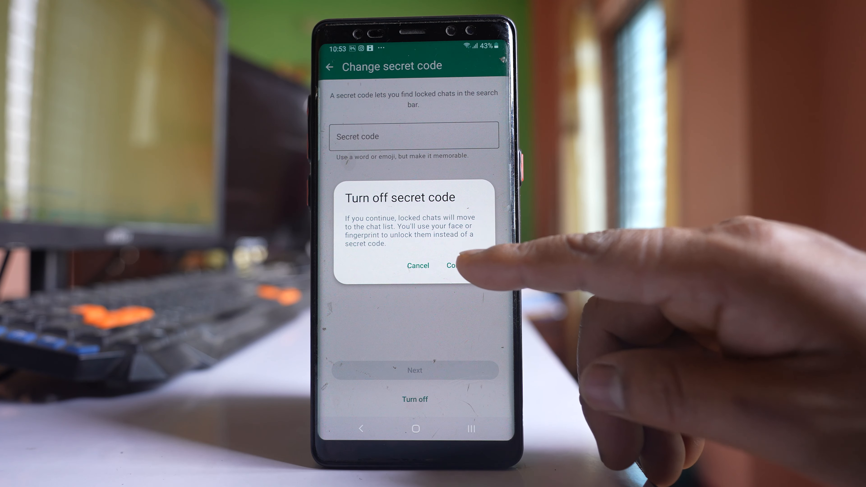
left_click(456, 265)
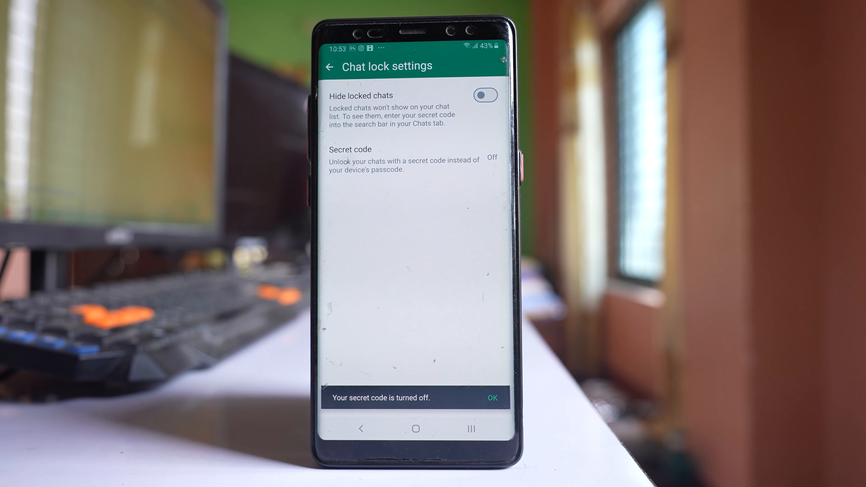
left_click(492, 399)
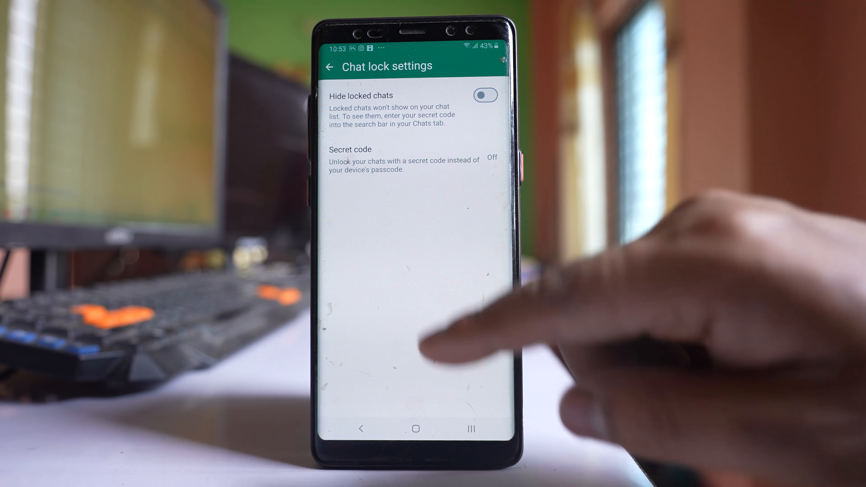
From Locked chats, select Kundan's chat and request Unlock chat, reaching the fingerprint prompt
left_click(416, 429)
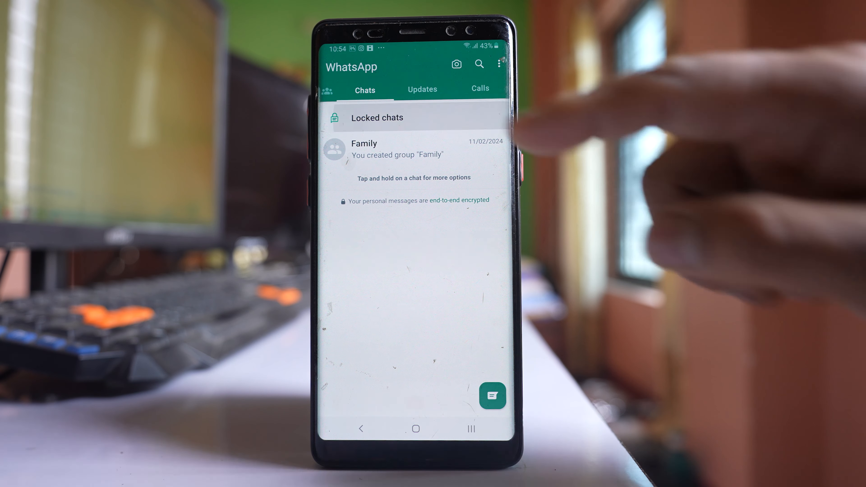
left_click(377, 117)
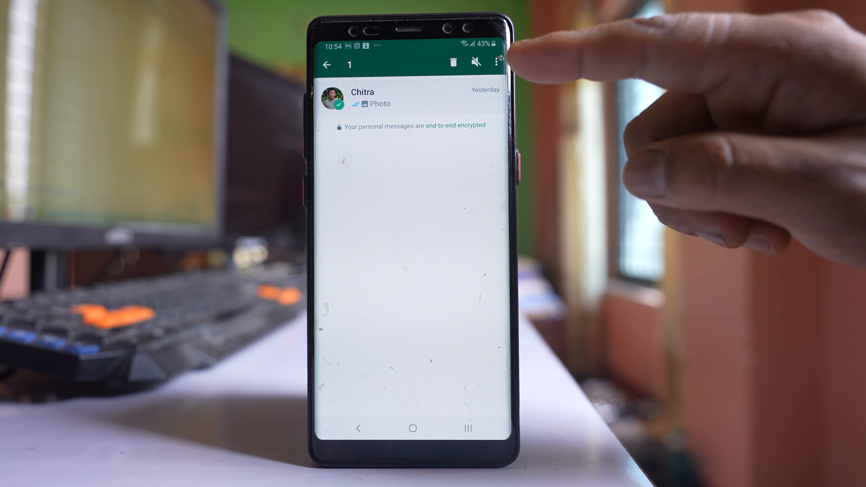
left_click(496, 63)
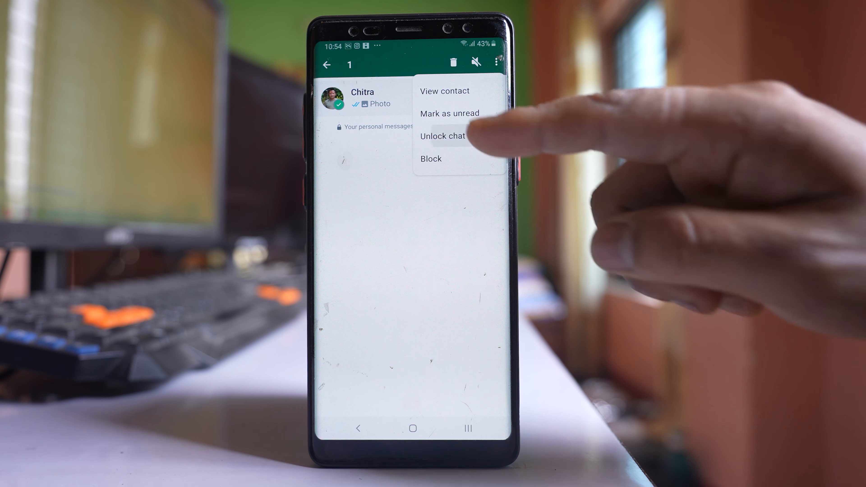
left_click(445, 136)
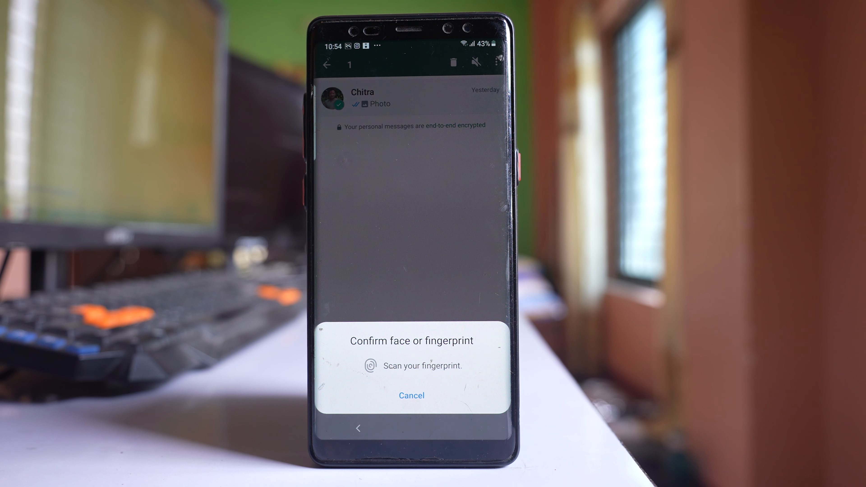